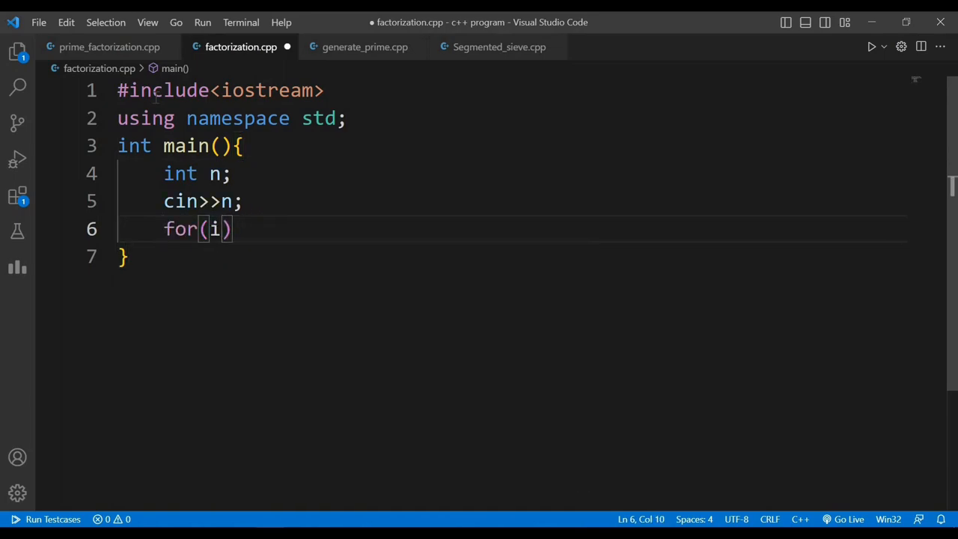
Write the div*div<=n divisor loop and run the program on 24, printing 2 2 2
{"action": "type", "text": "int div=2; div*div<=n; div++){"}
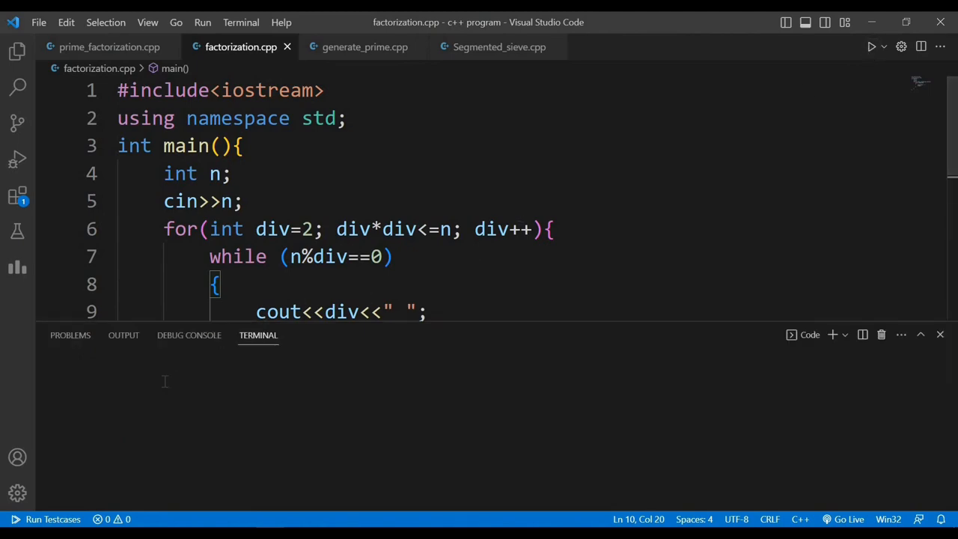
{"action": "left_click", "coordinate": [871, 46]}
{"action": "type", "text": "2"}
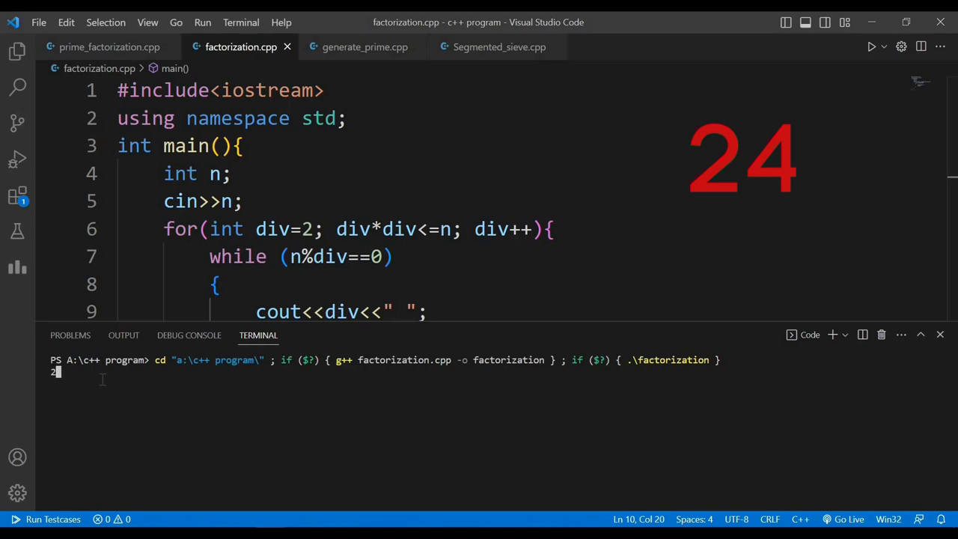
{"action": "type", "text": "4"}
{"action": "key", "text": "Return"}
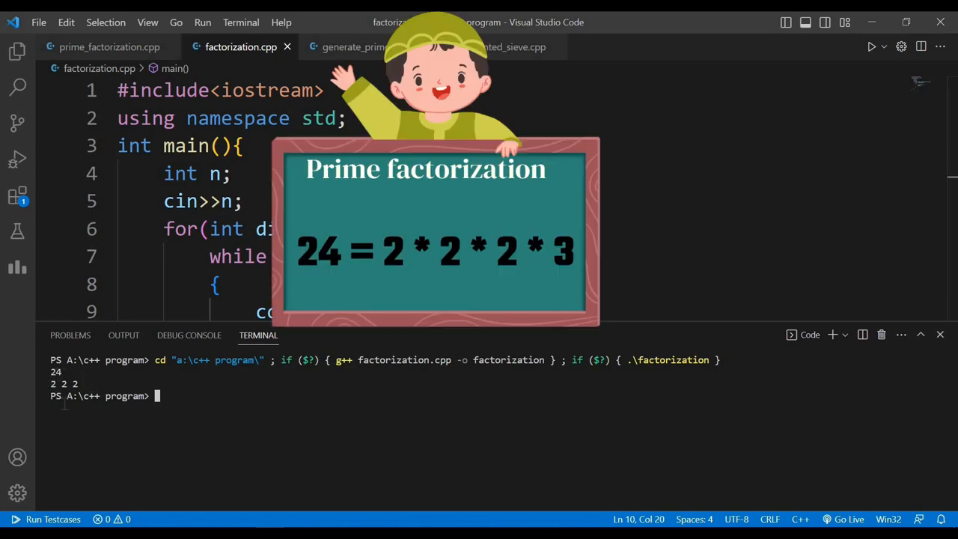
{"action": "mouse_move", "coordinate": [834, 409]}
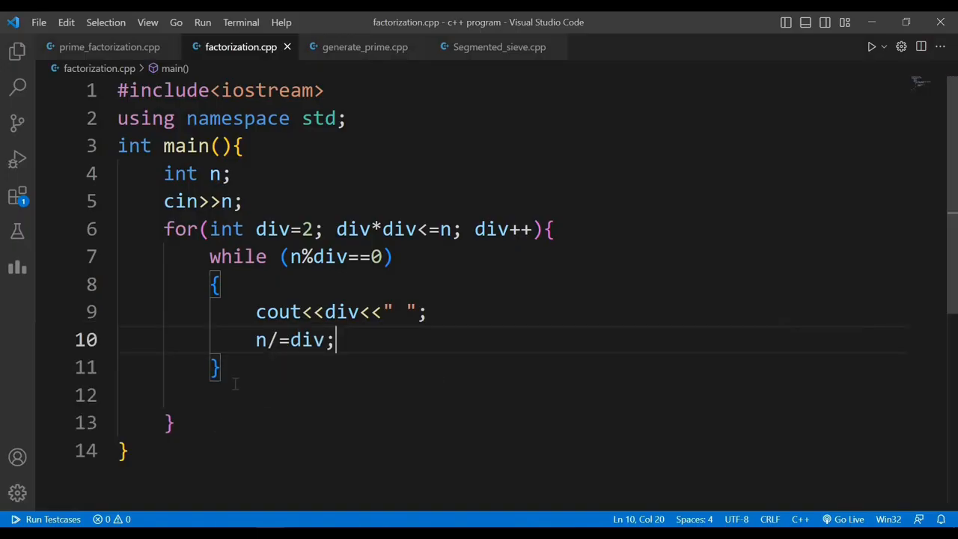
Add if(n>1) cout<<n<<endl after the loop and run the updated program
{"action": "type", "text": "if(n>"}
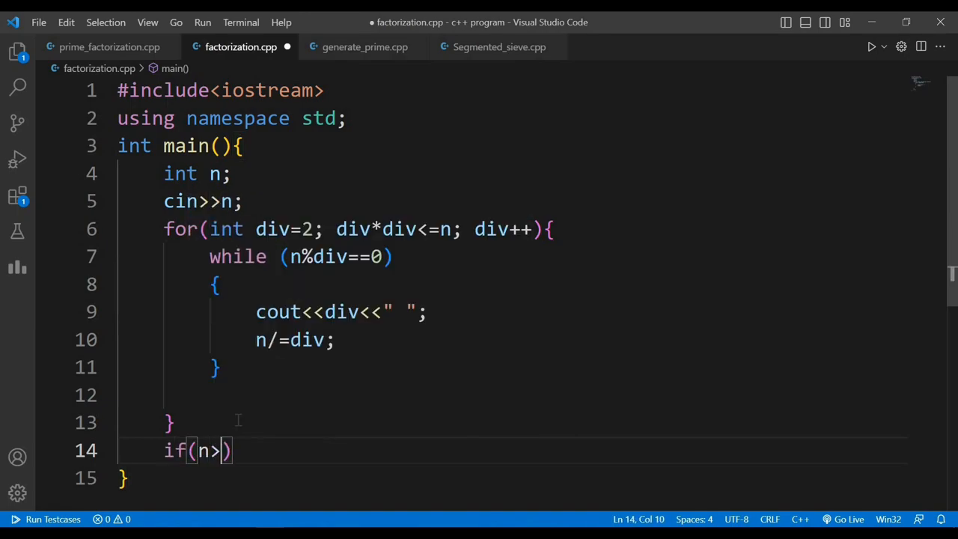
{"action": "type", "text": "1){"}
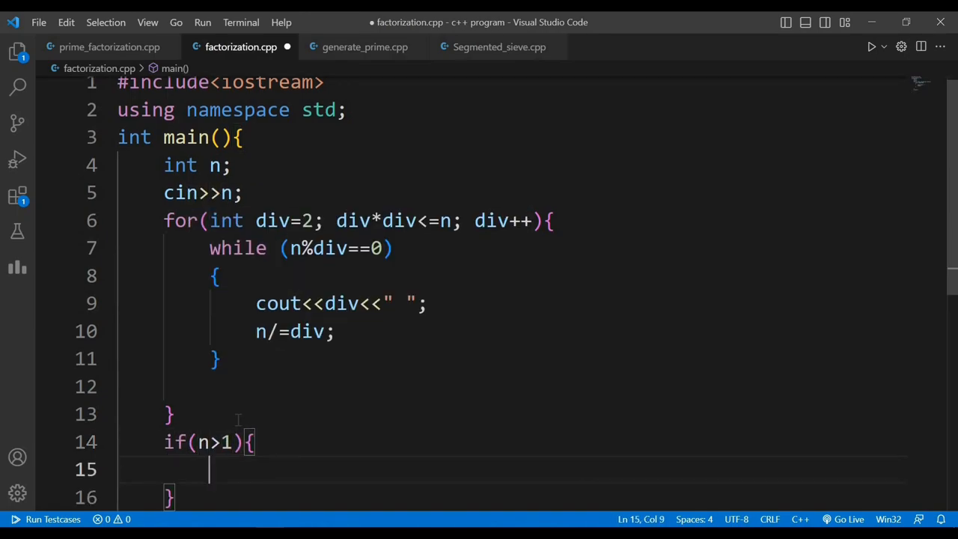
{"action": "type", "text": "cout<<n<<endl;"}
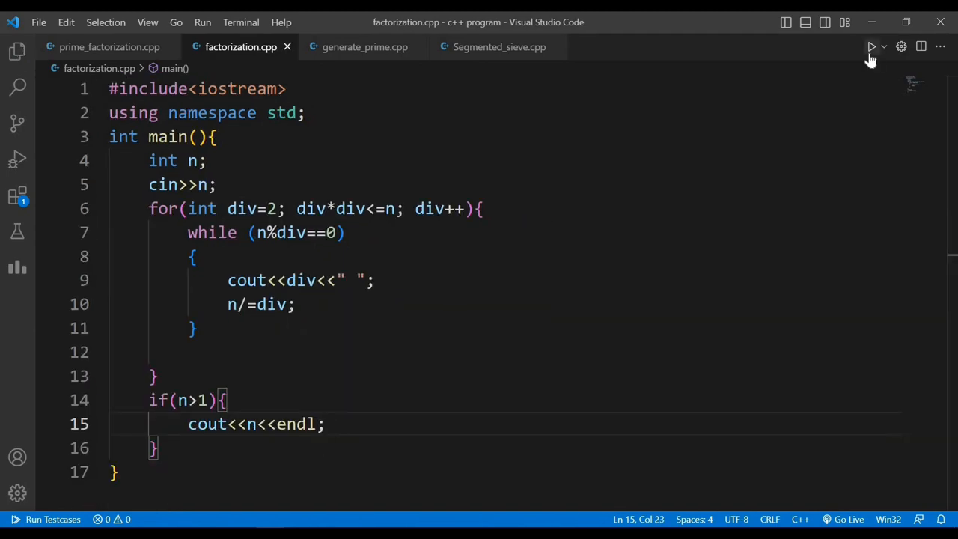
{"action": "left_click", "coordinate": [871, 46]}
{"action": "type", "text": "int N"}
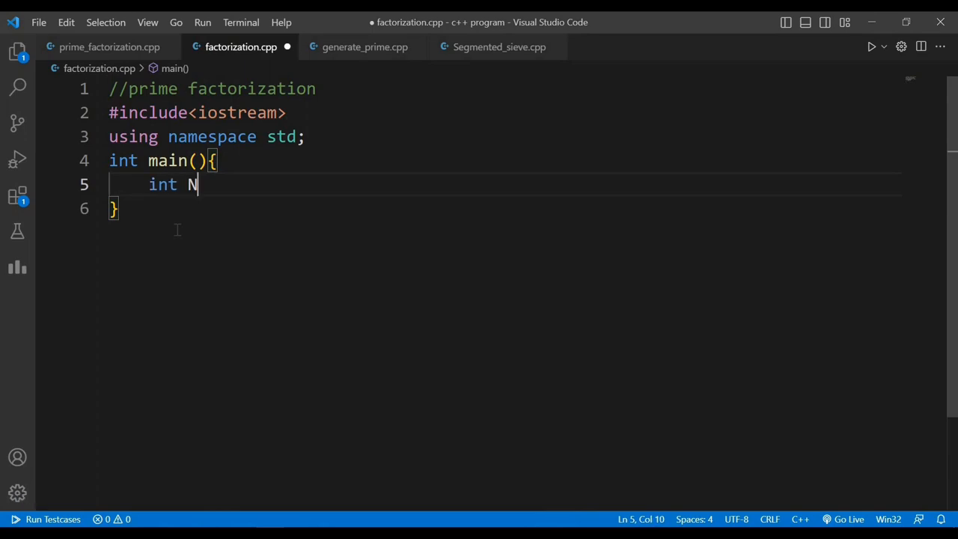
Declare const int N = 1000 and the global array int spf[N+1]
{"action": "type", "text": "="}
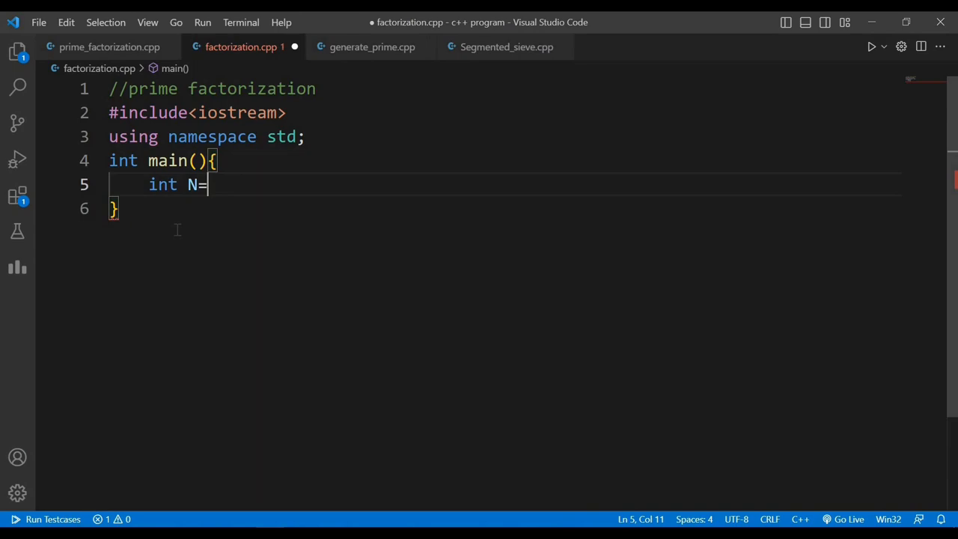
{"action": "type", "text": "10"}
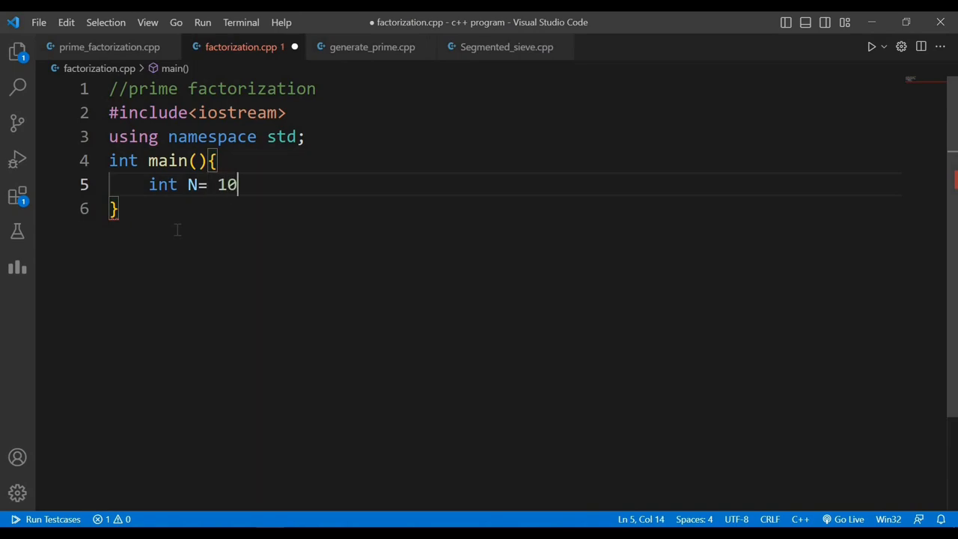
{"action": "type", "text": "00000;"}
{"action": "type", "text": "in"}
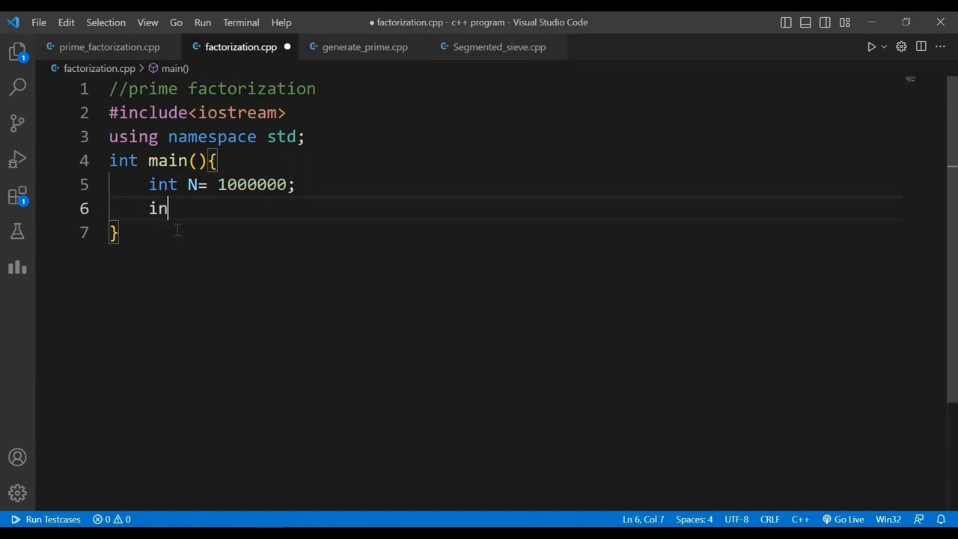
{"action": "type", "text": "t spf"}
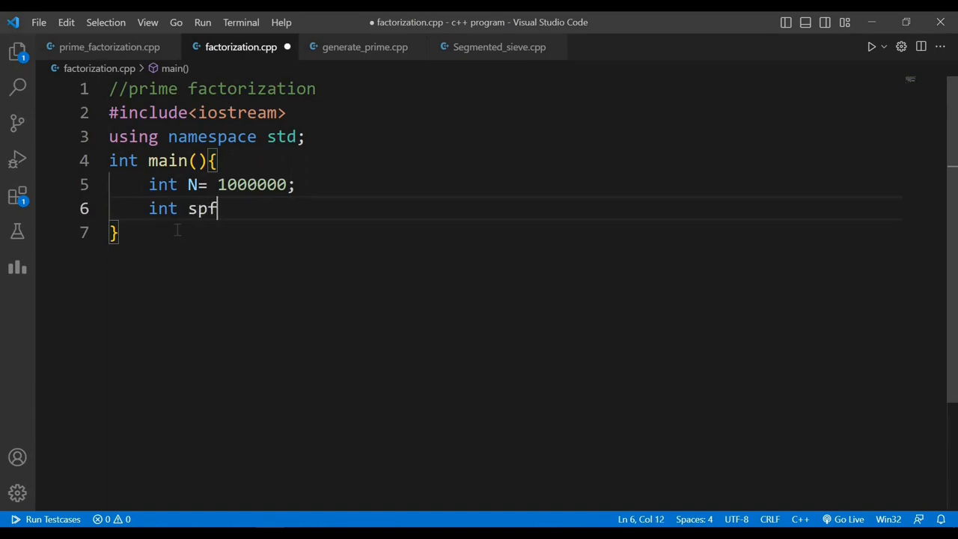
{"action": "type", "text": "[N]"}
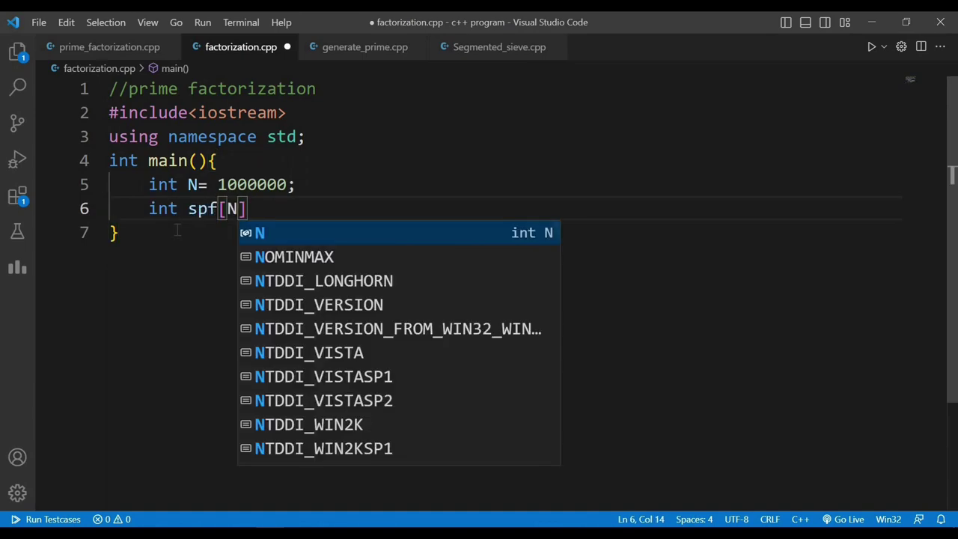
{"action": "type", "text": "+1"}
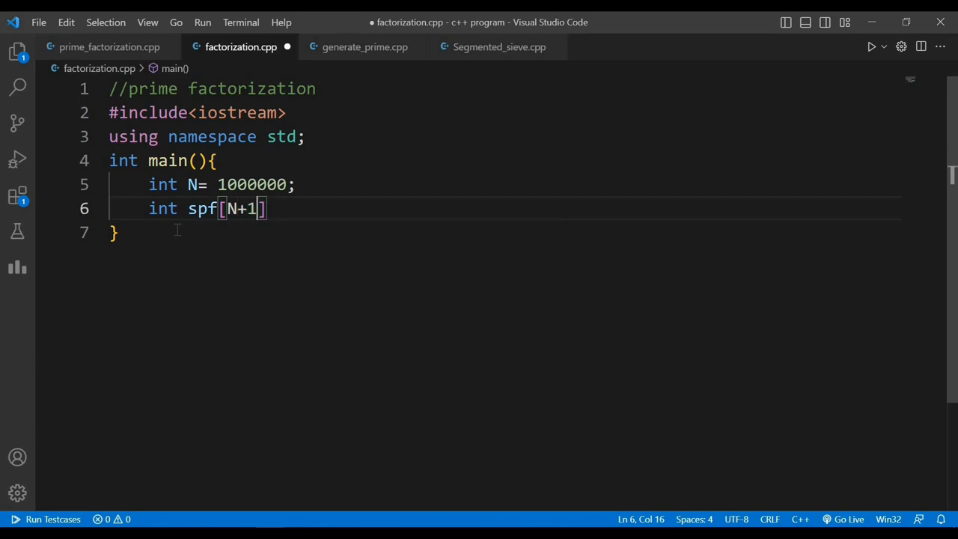
{"action": "type", "text": ";"}
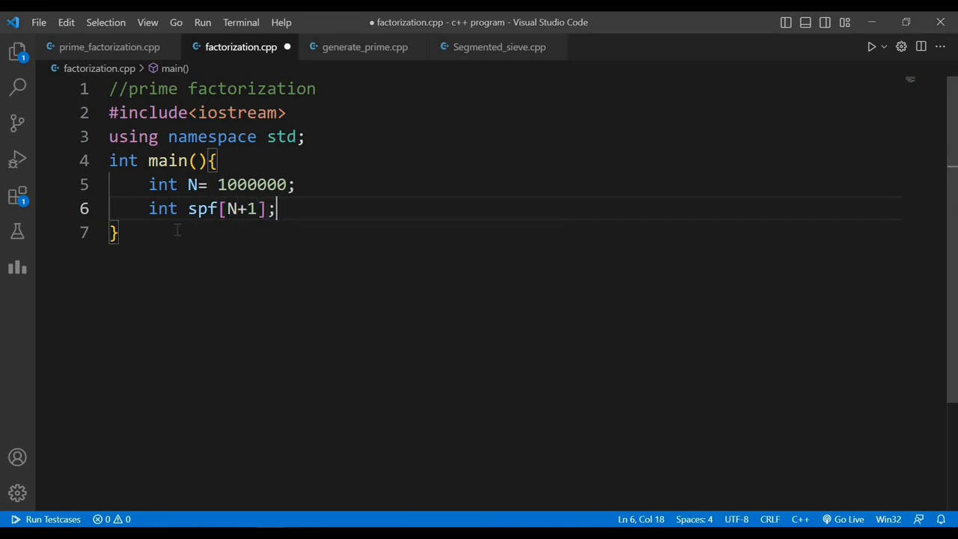
{"action": "mouse_move", "coordinate": [311, 240]}
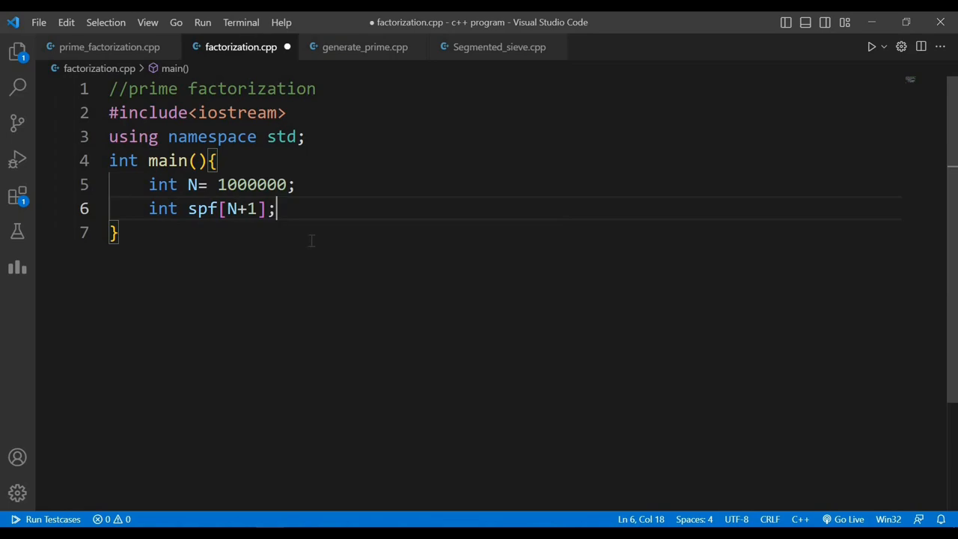
{"action": "mouse_move", "coordinate": [307, 241]}
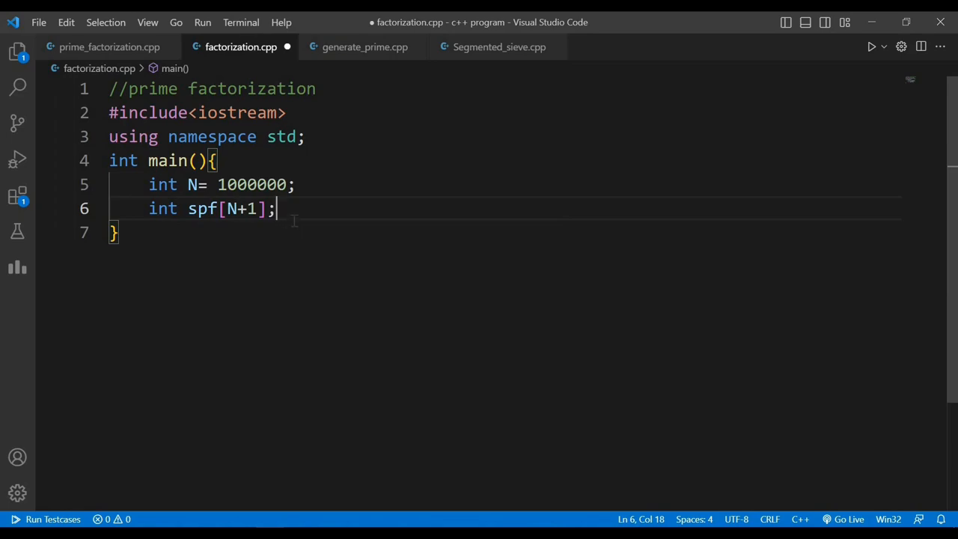
Remove the old N and spf declarations from main and call Sieve() there
{"action": "left_click_drag", "start_coordinate": [276, 208], "coordinate": [148, 184]}
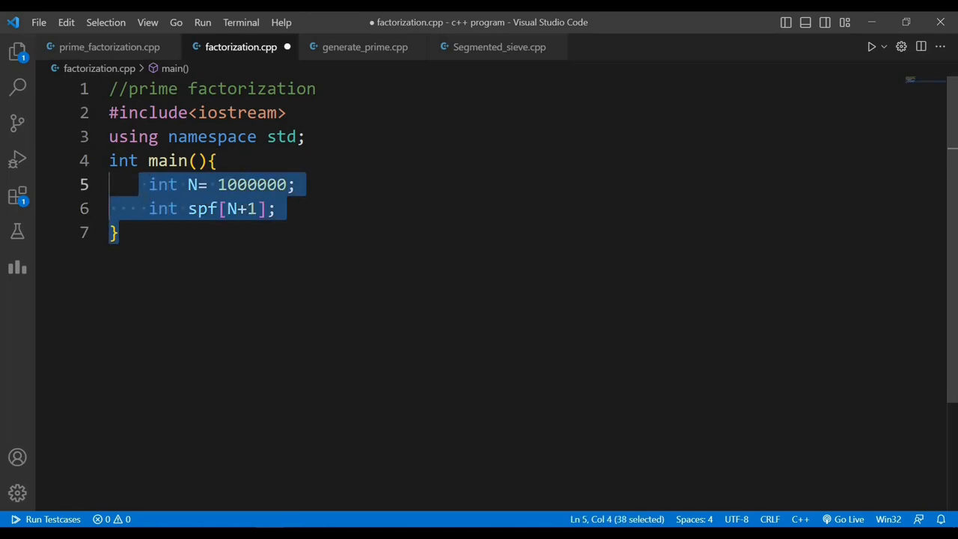
{"action": "key", "text": "Delete"}
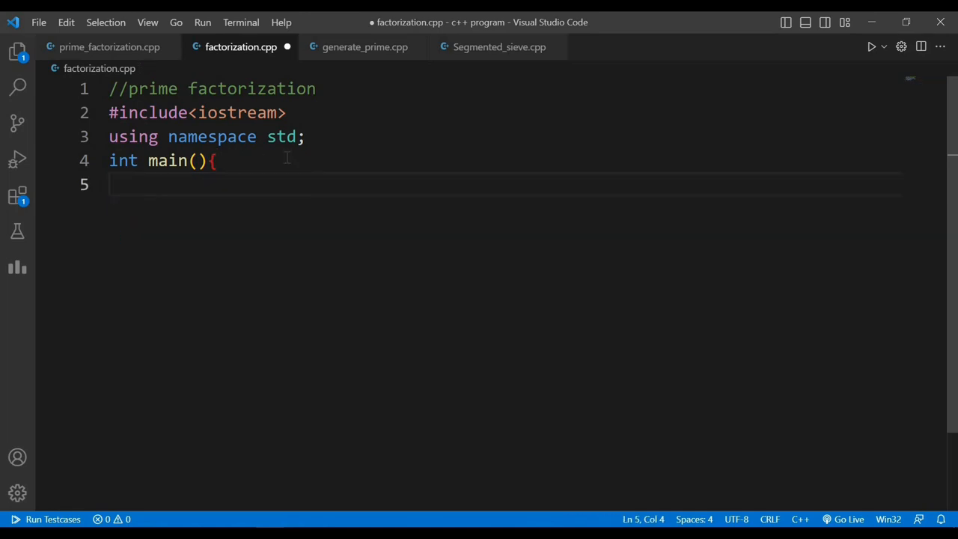
{"action": "key", "text": "Enter"}
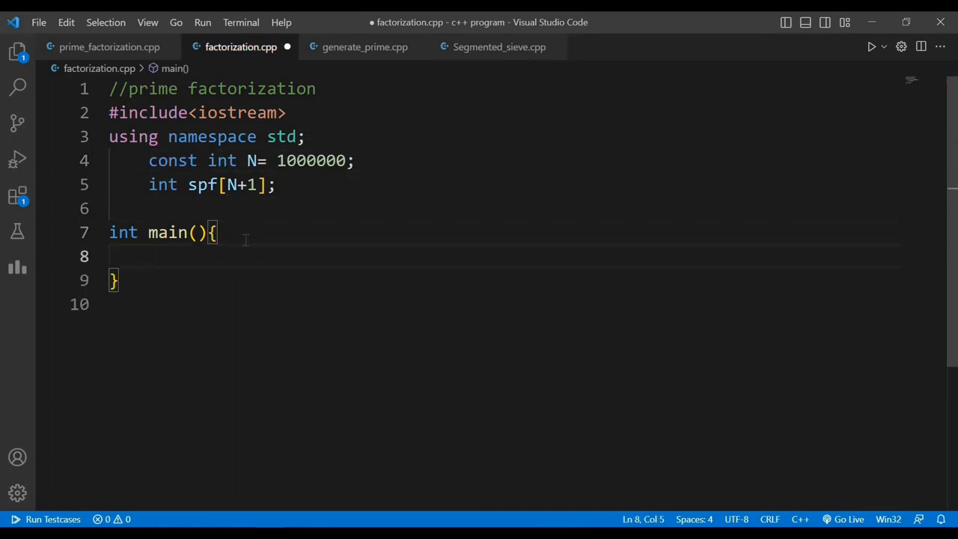
{"action": "type", "text": "Sieve();"}
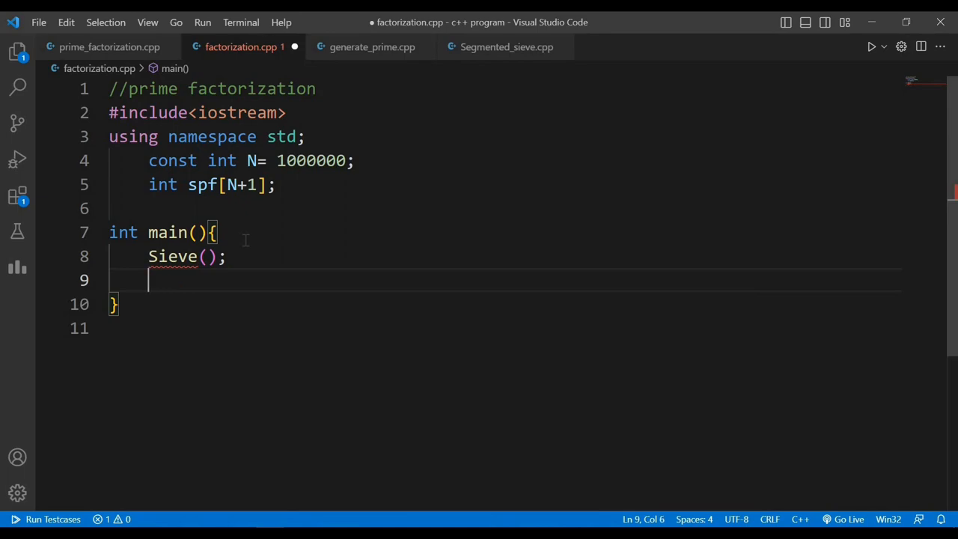
Add the test-case loop printing spf[n] while n != 1, ending with a newline
{"action": "type", "text": "// test cases"}
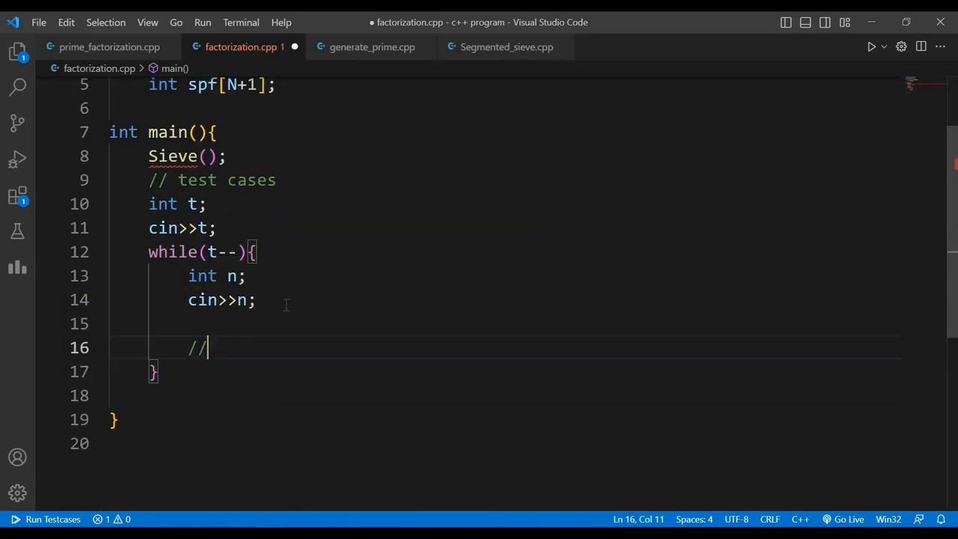
{"action": "type", "text": "print"}
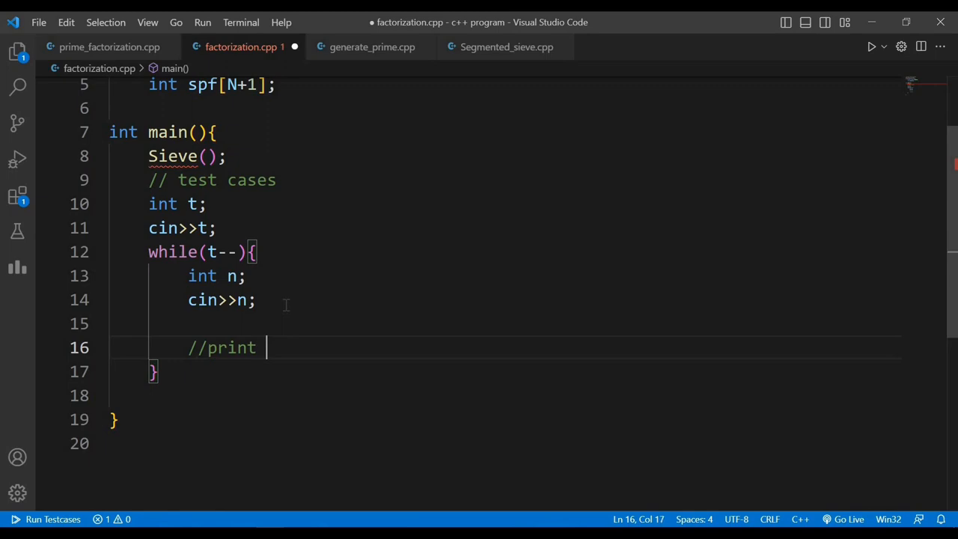
{"action": "type", "text": "prime fac"}
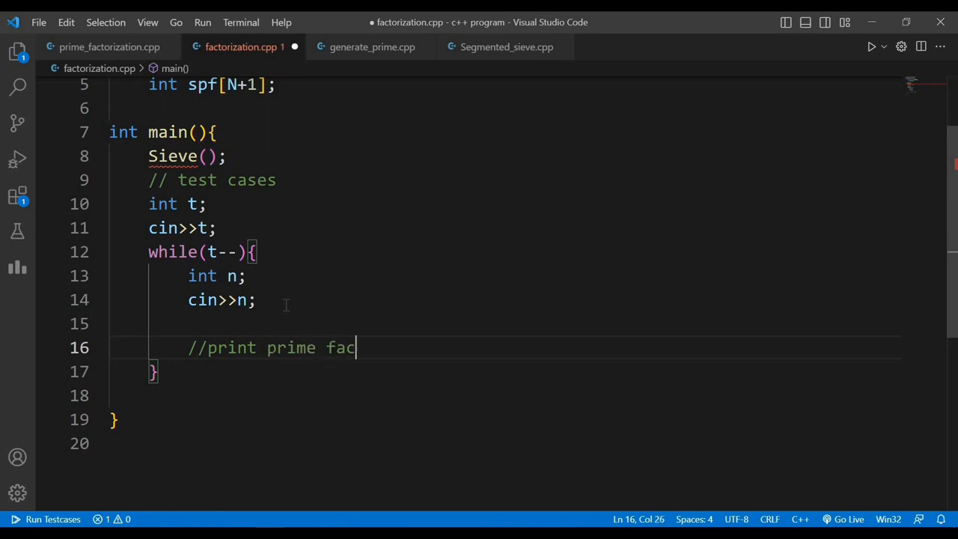
{"action": "type", "text": "torization"}
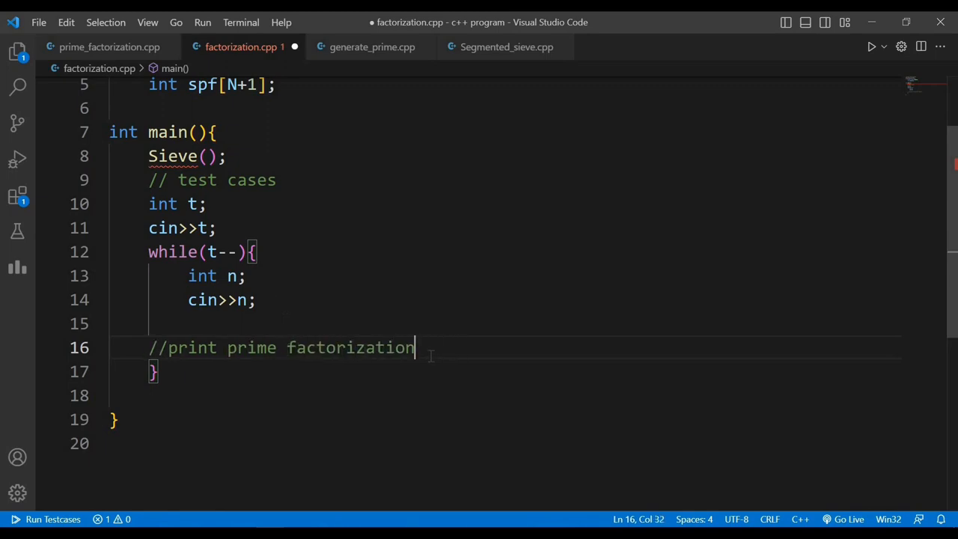
{"action": "type", "text": "while(n!=1){"}
{"action": "type", "text": "n=n/"}
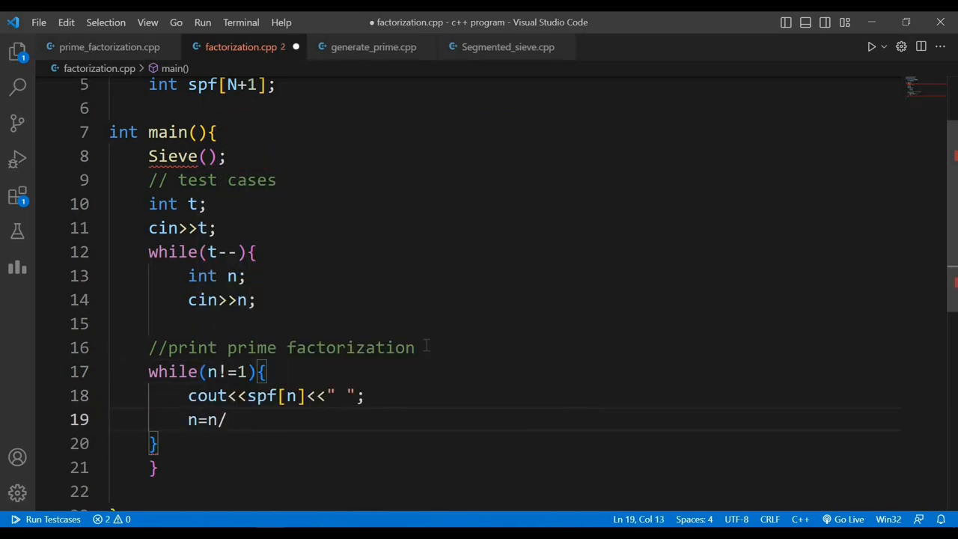
{"action": "type", "text": "spf[n];"}
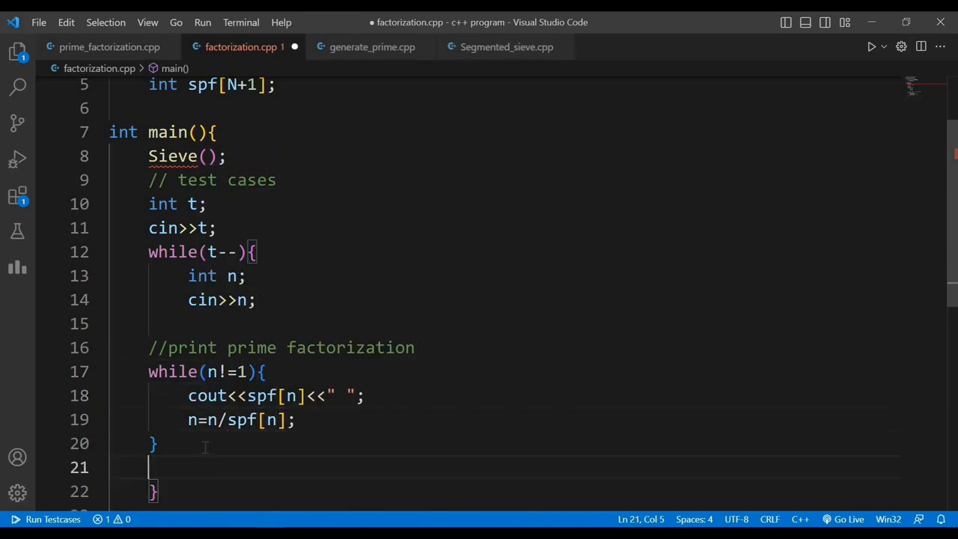
{"action": "type", "text": "cout<<endl;"}
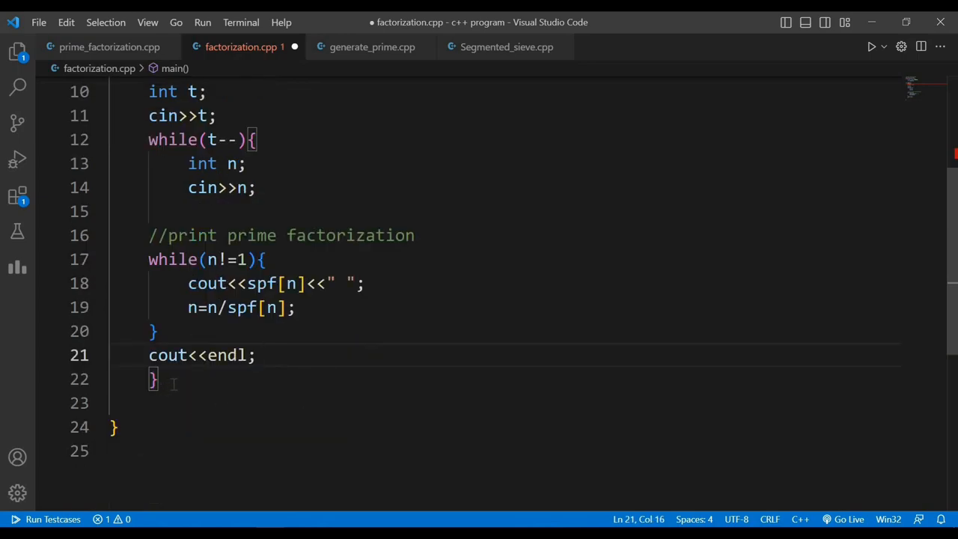
Write void Sieve() setting spf[i]=i, then marking multiples for i*i<=N
{"action": "scroll", "scroll_direction": "up", "scroll_amount": 3}
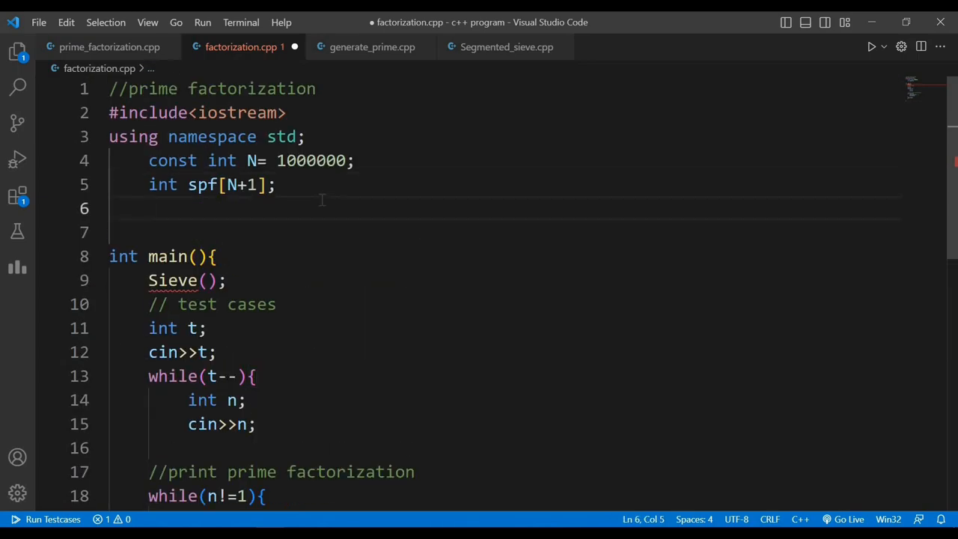
{"action": "type", "text": "void S"}
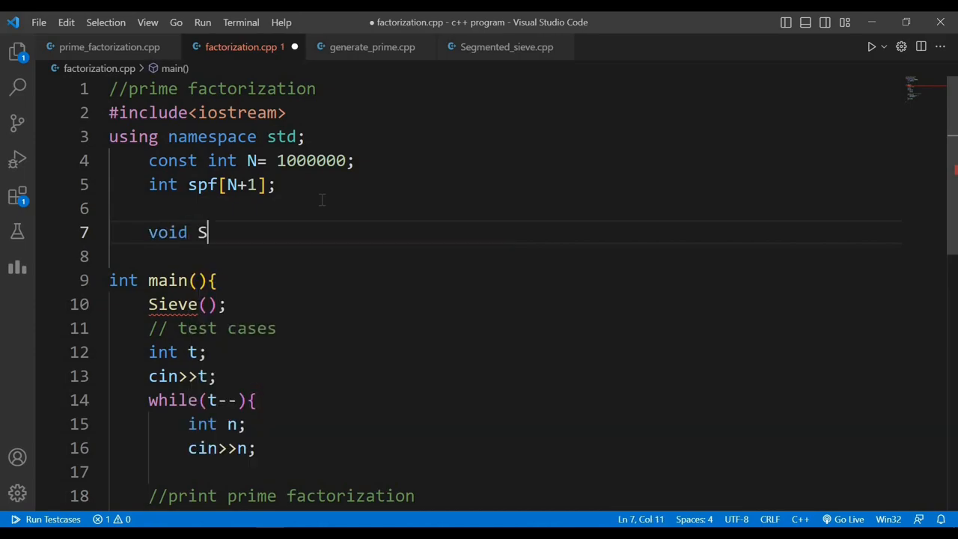
{"action": "type", "text": "ieve(){"}
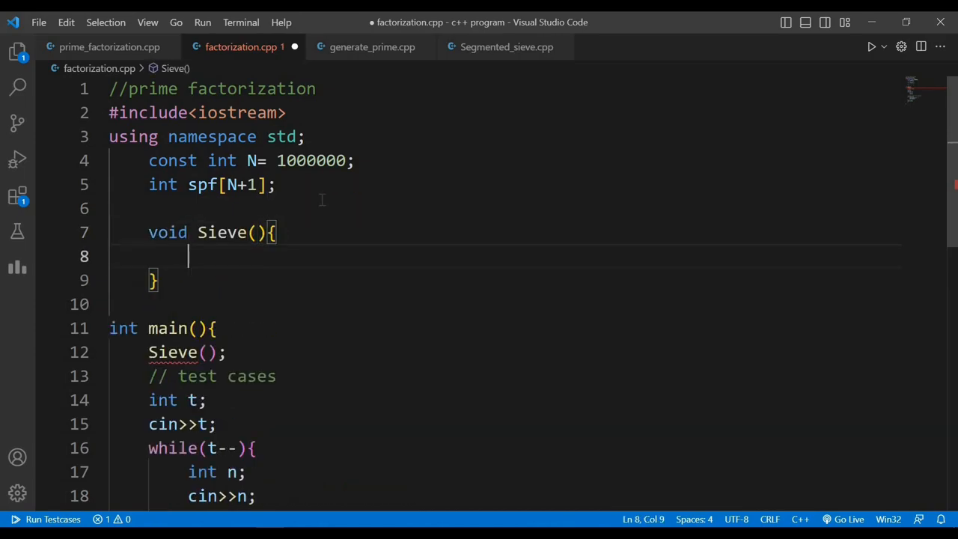
{"action": "type", "text": "for(int i"}
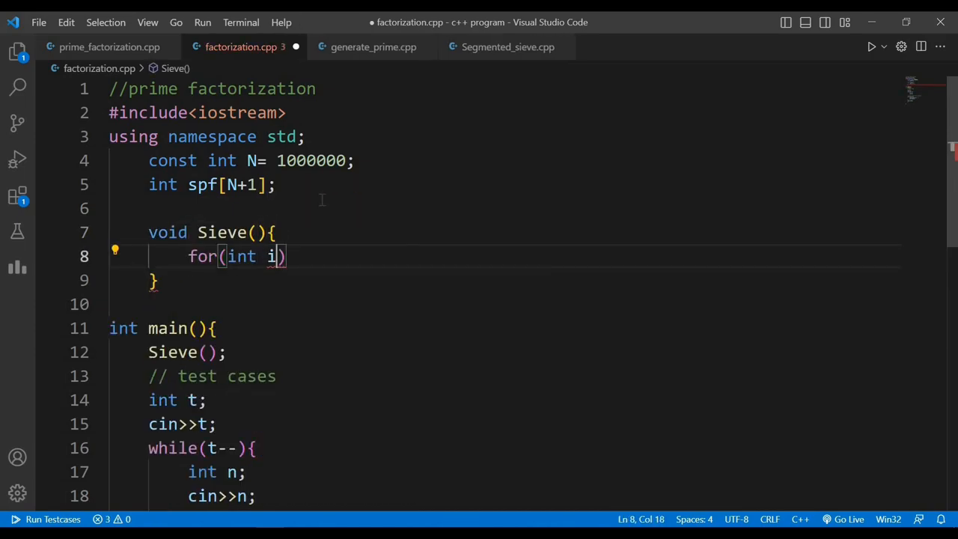
{"action": "type", "text": "; i<=N; i++"}
{"action": "type", "text": "spf[i]=i;"}
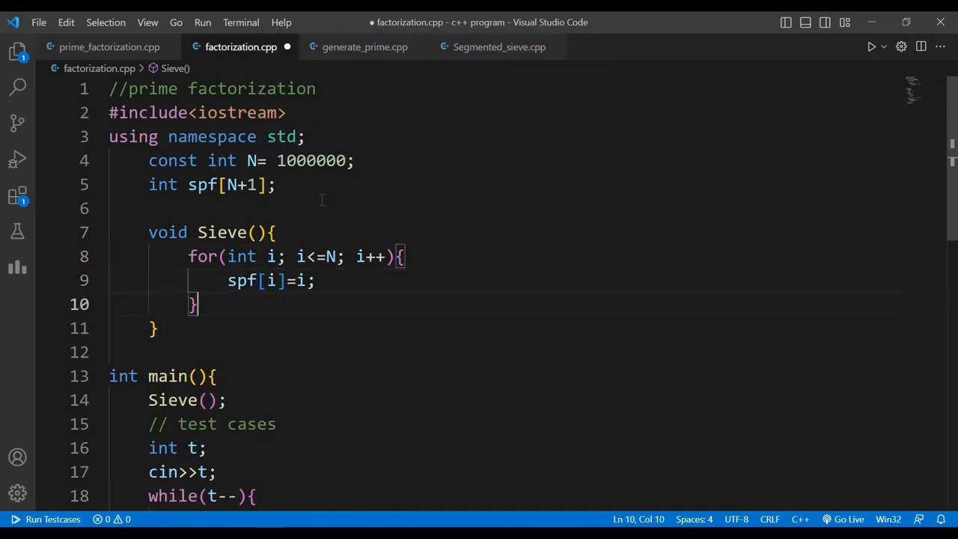
{"action": "type", "text": "for(int i=2; i*i<=N; i++){}"}
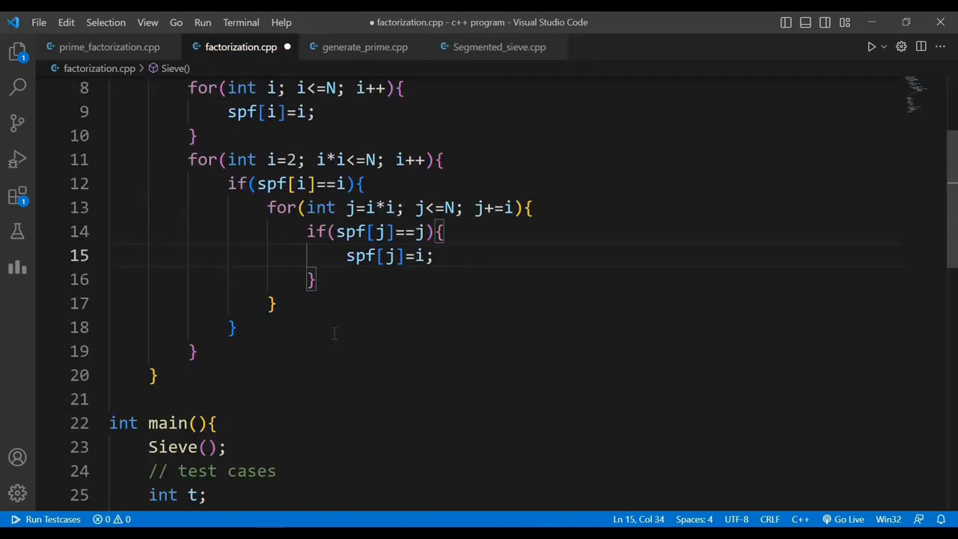
{"action": "scroll", "scroll_direction": "up", "scroll_amount": 3}
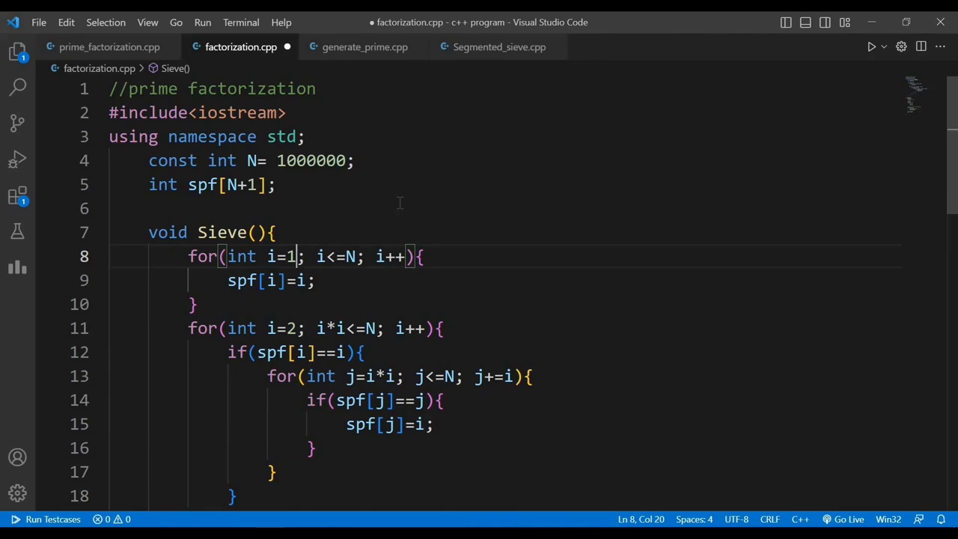
{"action": "scroll", "scroll_direction": "down", "scroll_amount": 3}
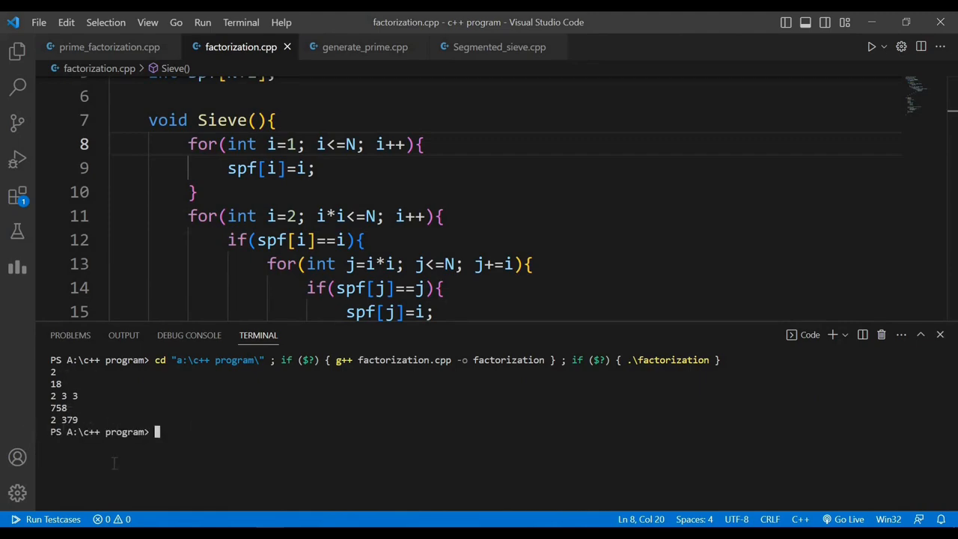
Switch from Visual Studio Code to the time complexity analysis slide
{"action": "key", "text": "alt+tab"}
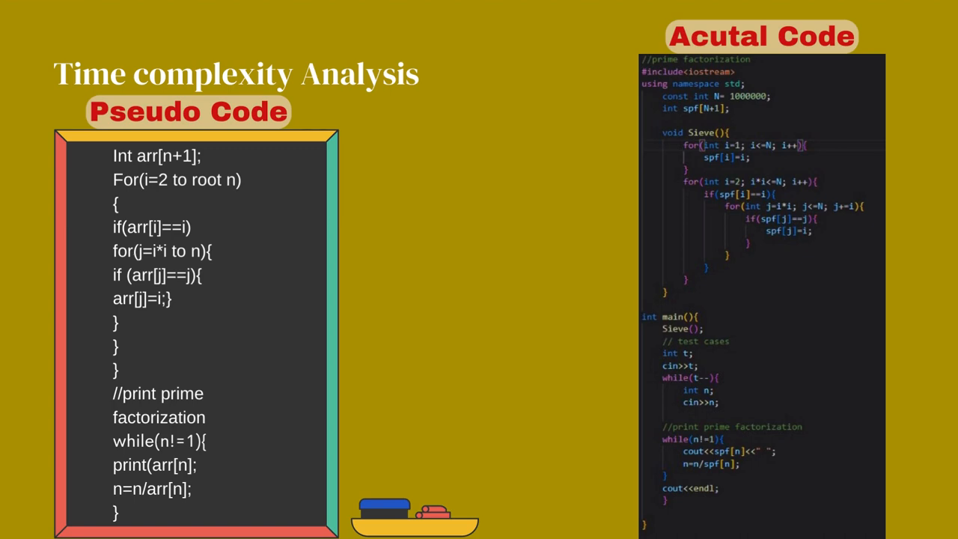